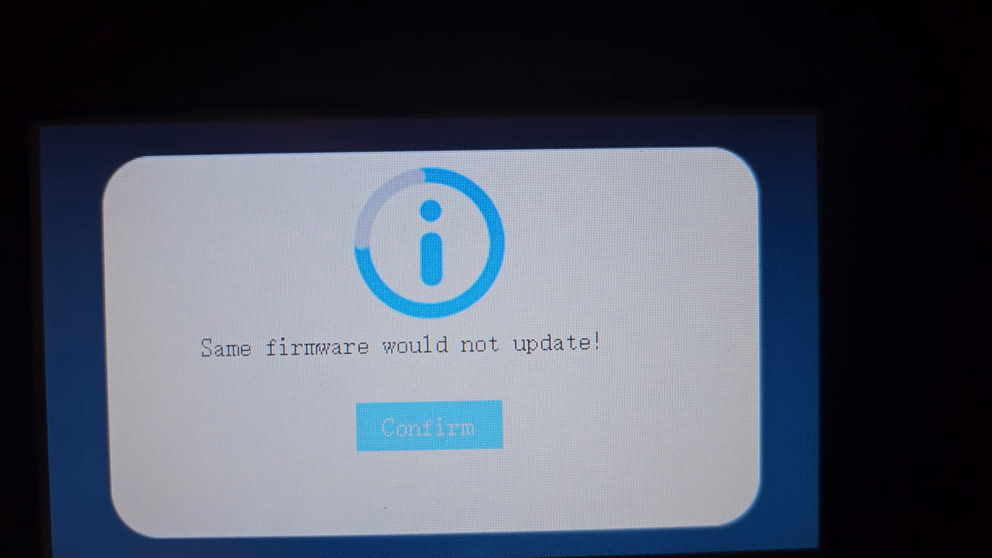
Acknowledge the 'Same firmware would not update!' warning and leave the update.qd screen for home.
click(430, 428)
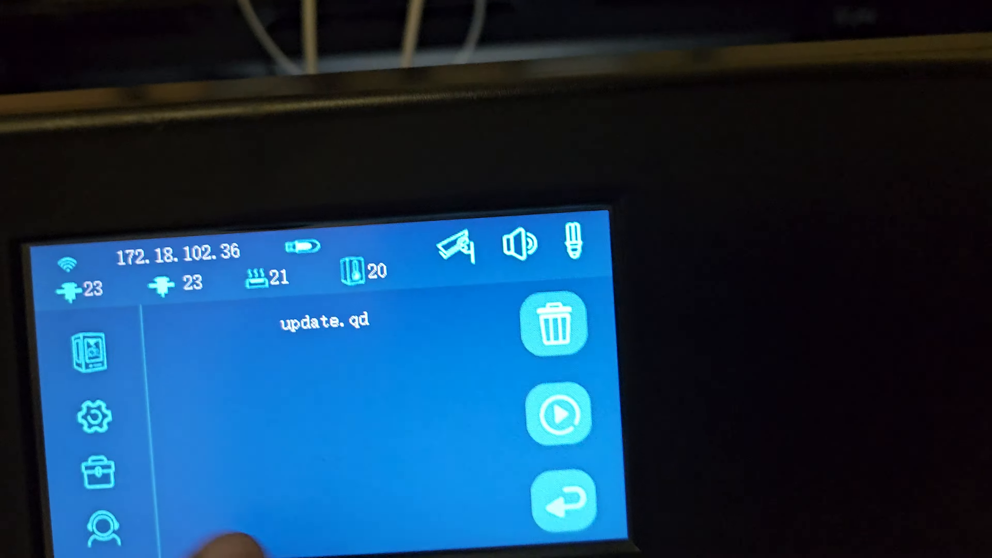
click(559, 415)
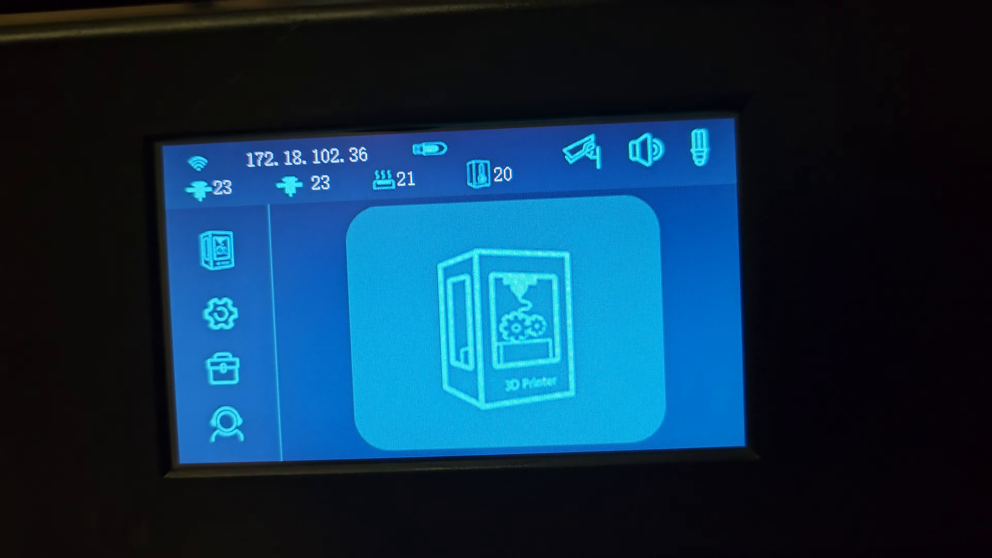
Show the USB drive's files: i-fast3 folder, V3.34 gcode, V3.34-UI.bin and update.qd.
click(216, 252)
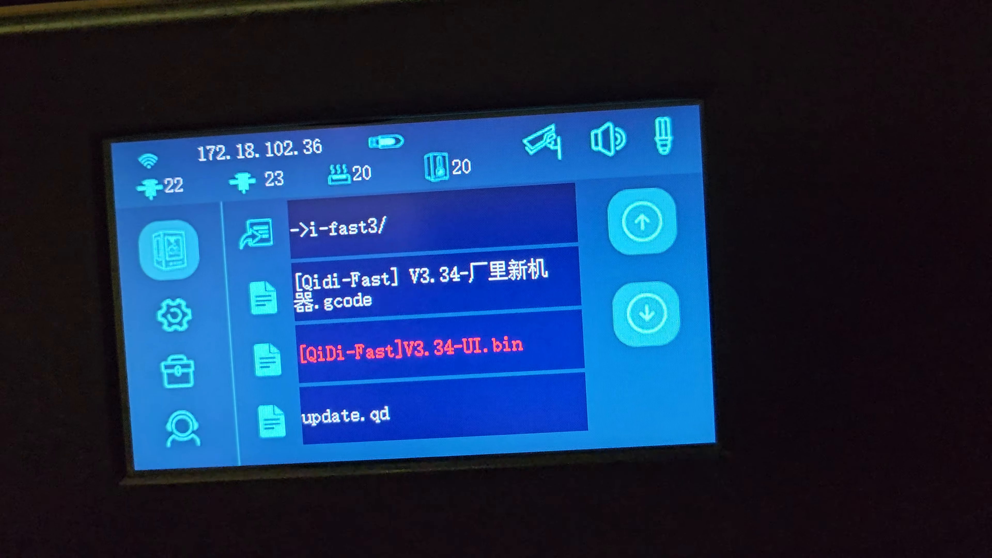